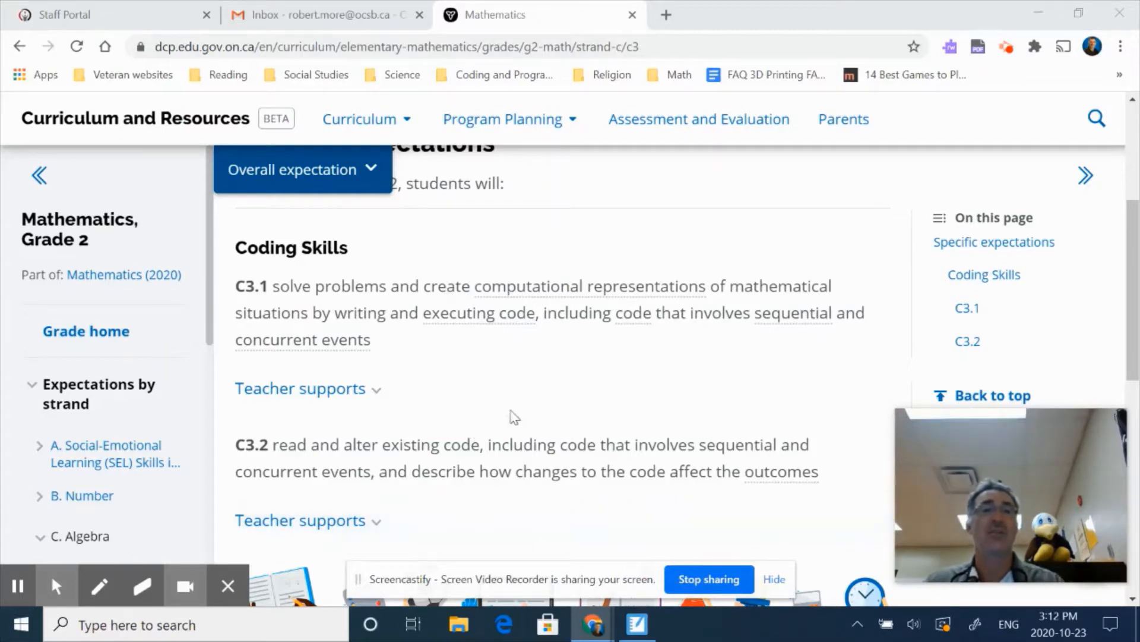
pyautogui.moveTo(466, 367)
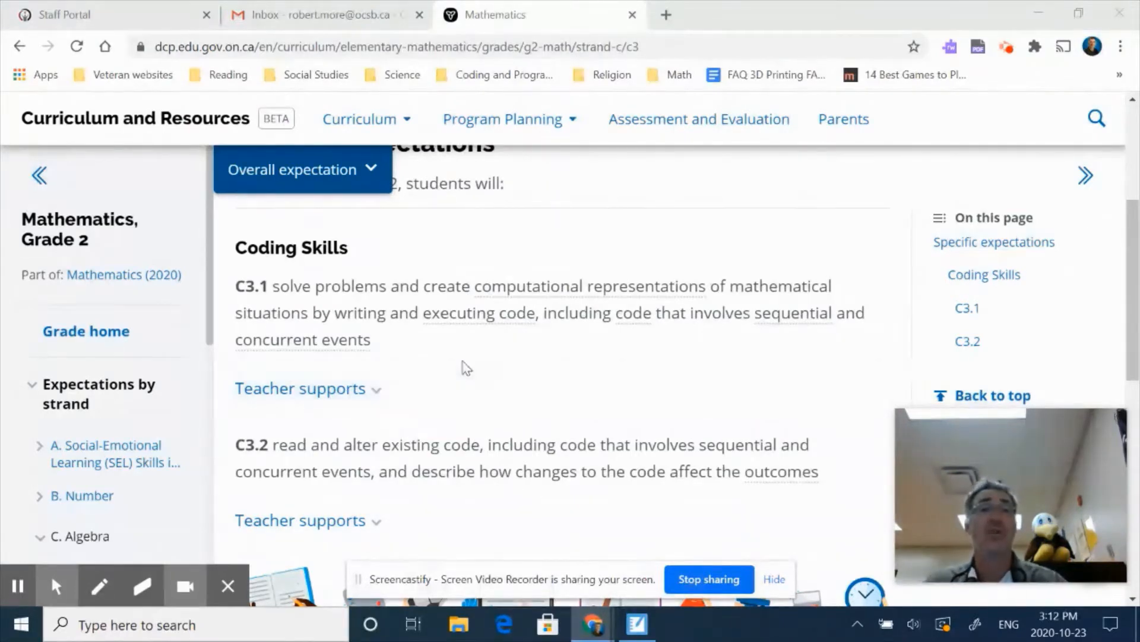
pyautogui.moveTo(498, 341)
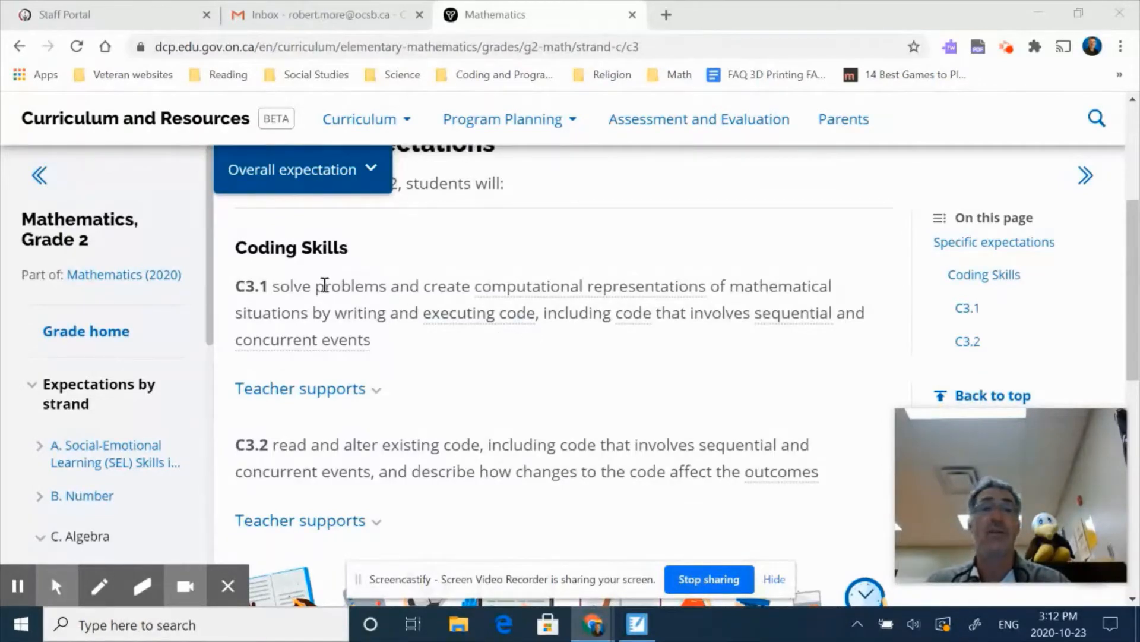
pyautogui.moveTo(447, 352)
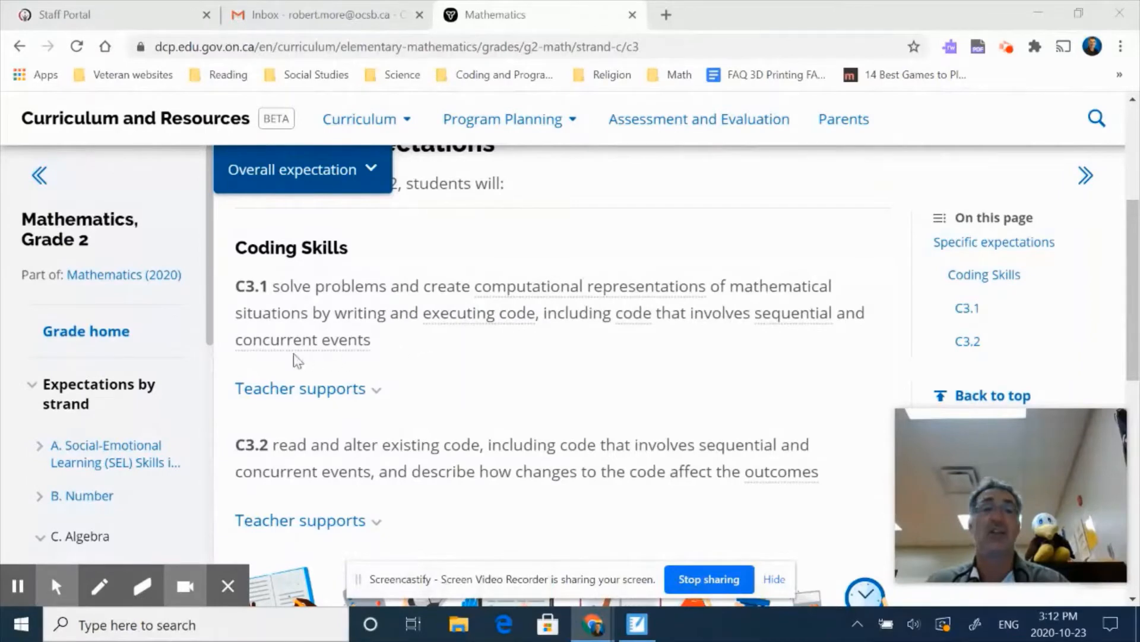
pyautogui.moveTo(386, 378)
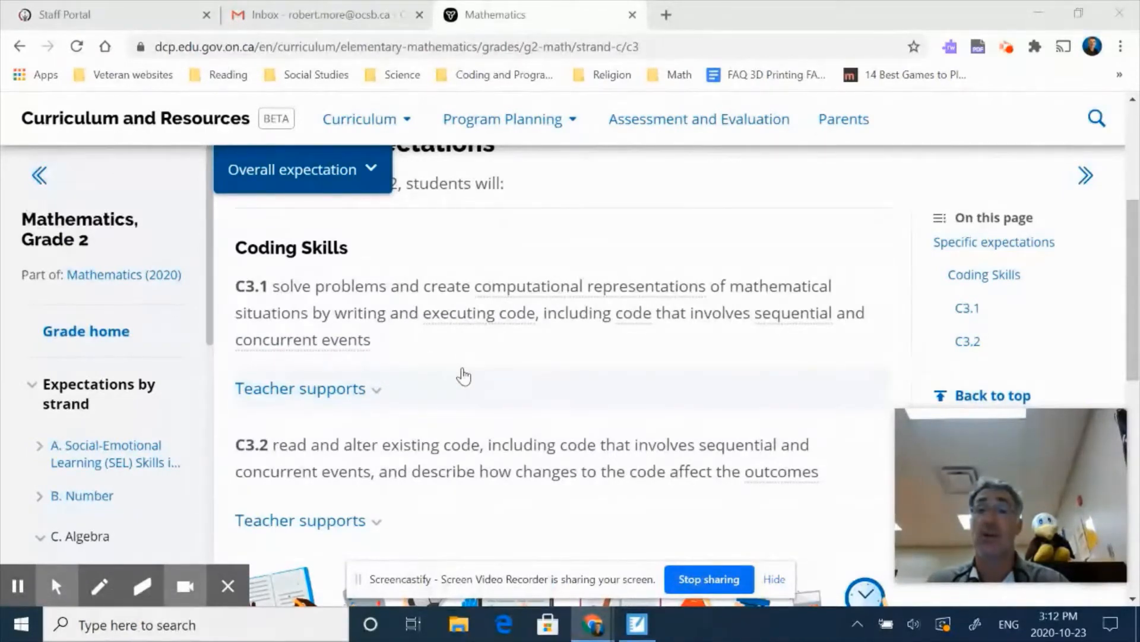
pyautogui.moveTo(537, 377)
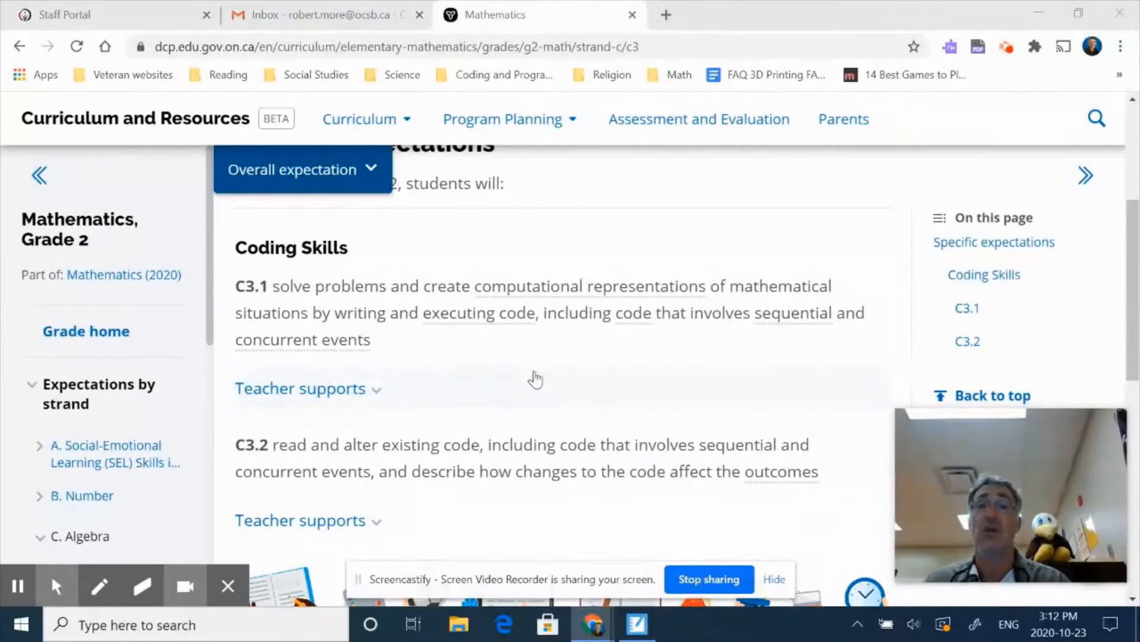
pyautogui.moveTo(799, 348)
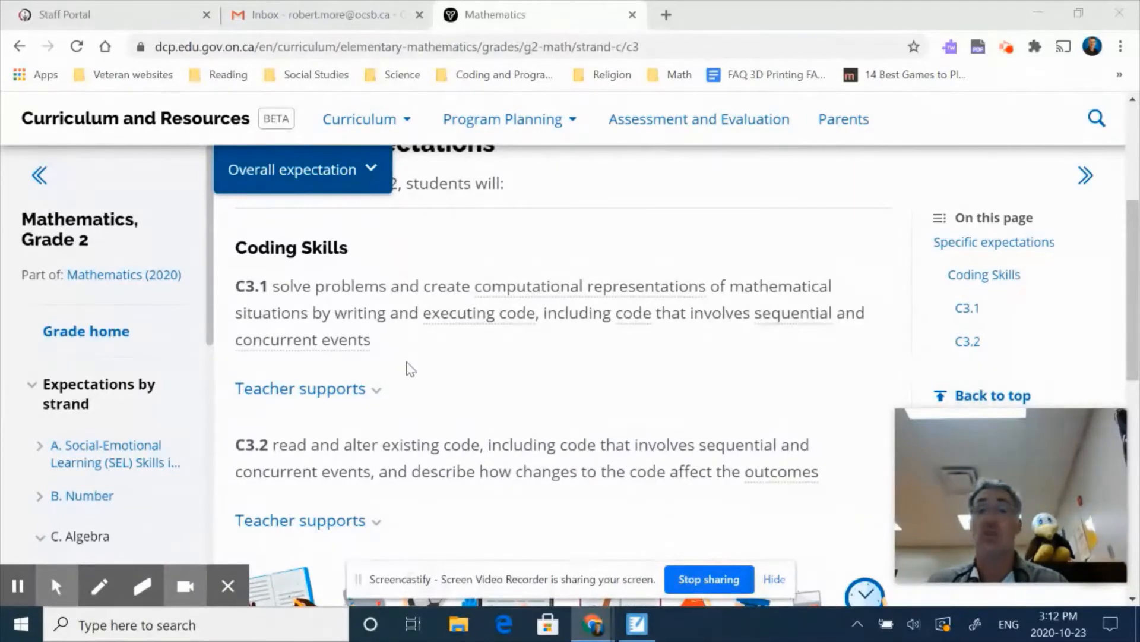
pyautogui.moveTo(444, 378)
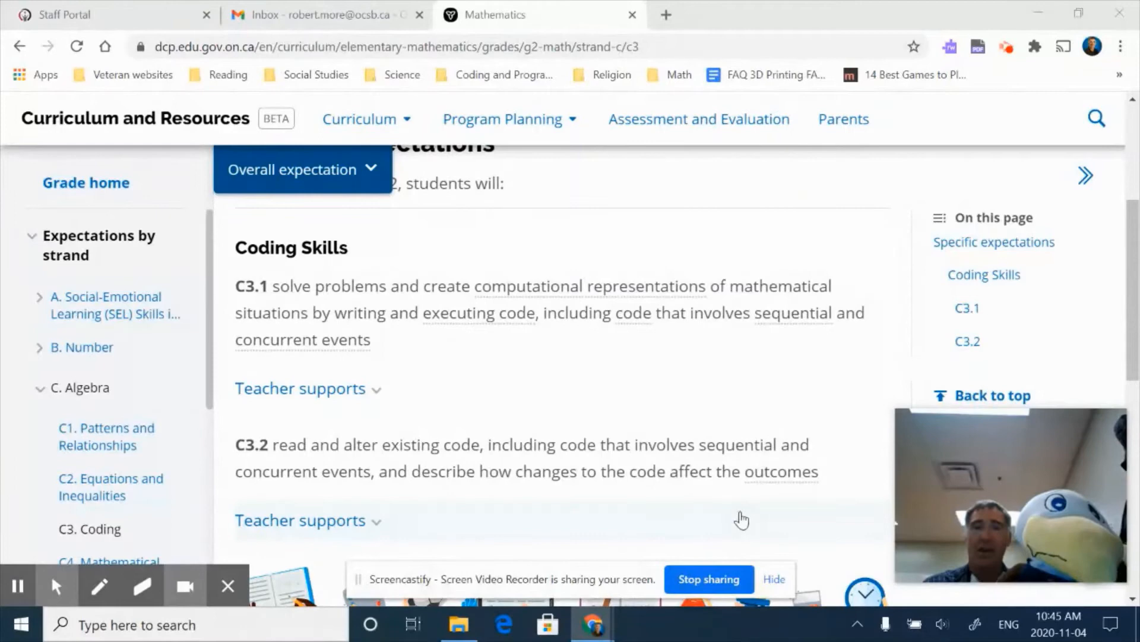
pyautogui.moveTo(746, 518)
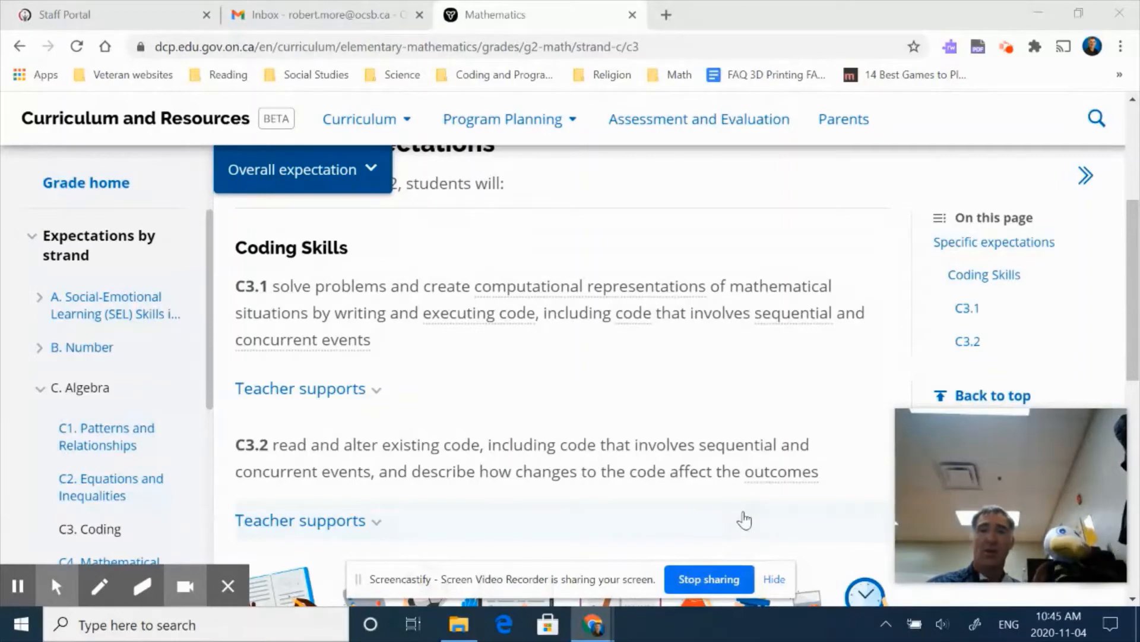
pyautogui.moveTo(750, 521)
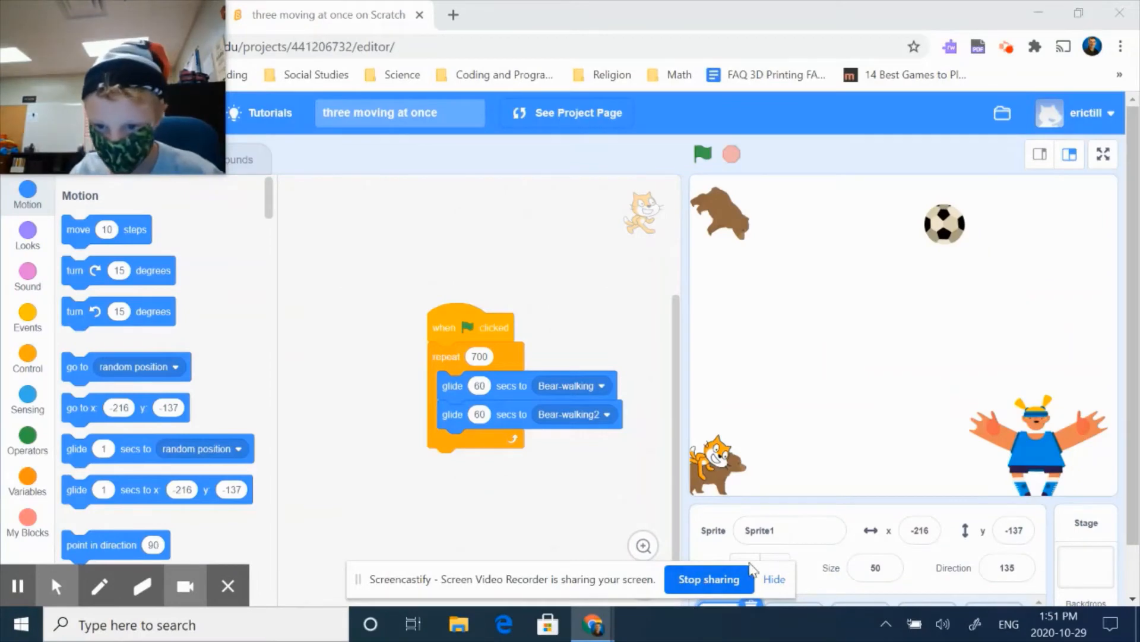
pyautogui.moveTo(461, 329)
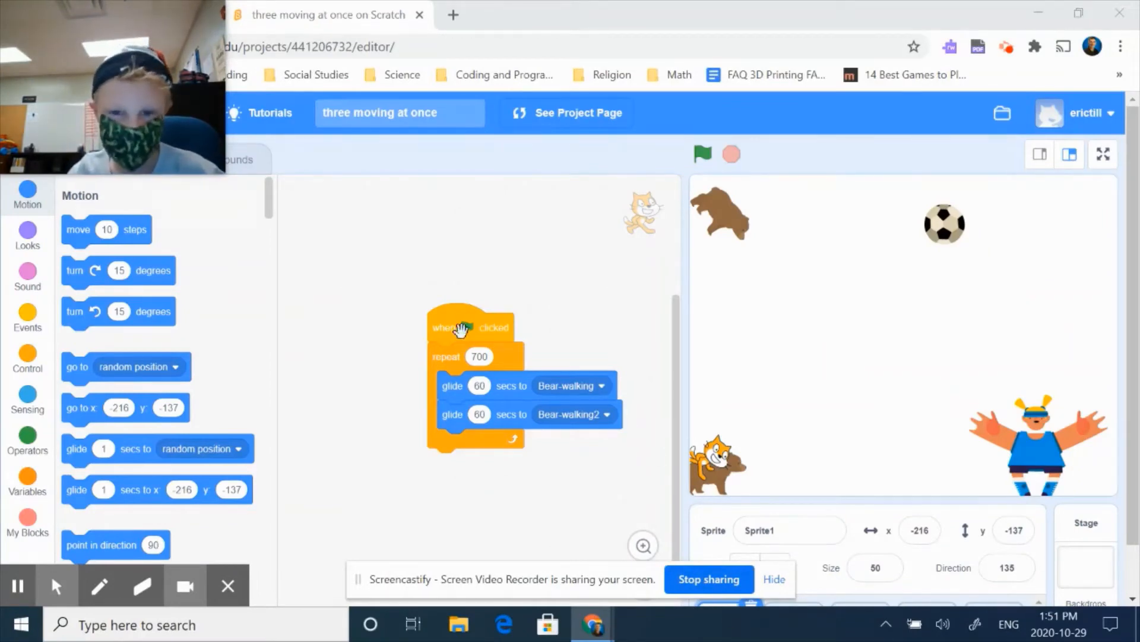
pyautogui.moveTo(526, 348)
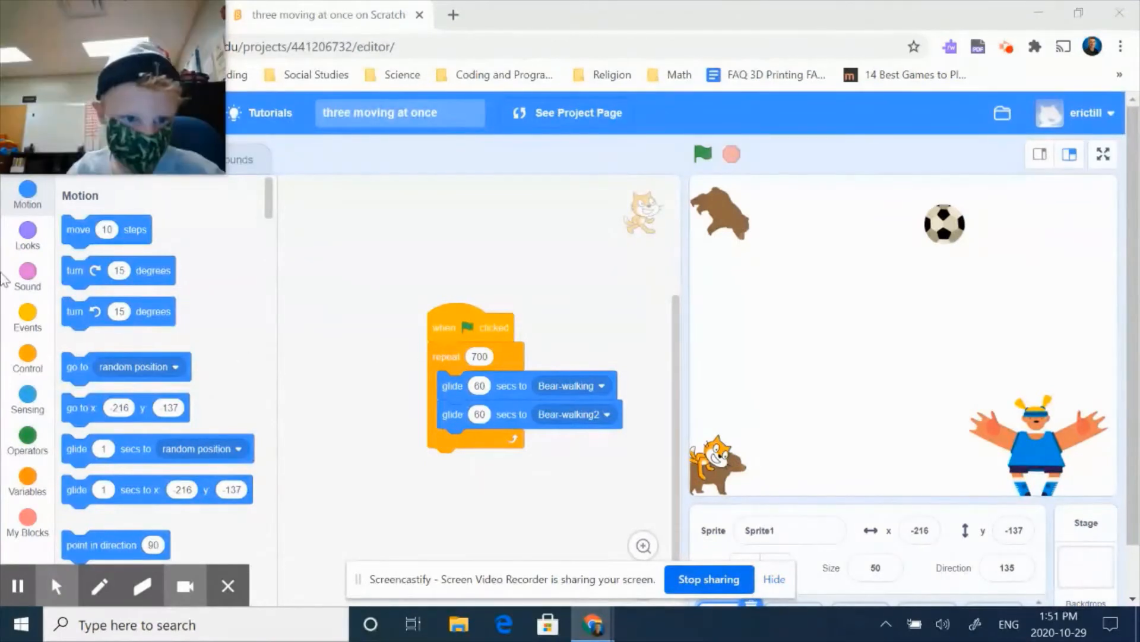
# - Browse the Events, Control and Motion block palettes, then select the Soccer Ball sprite to show its script
pyautogui.click(27, 318)
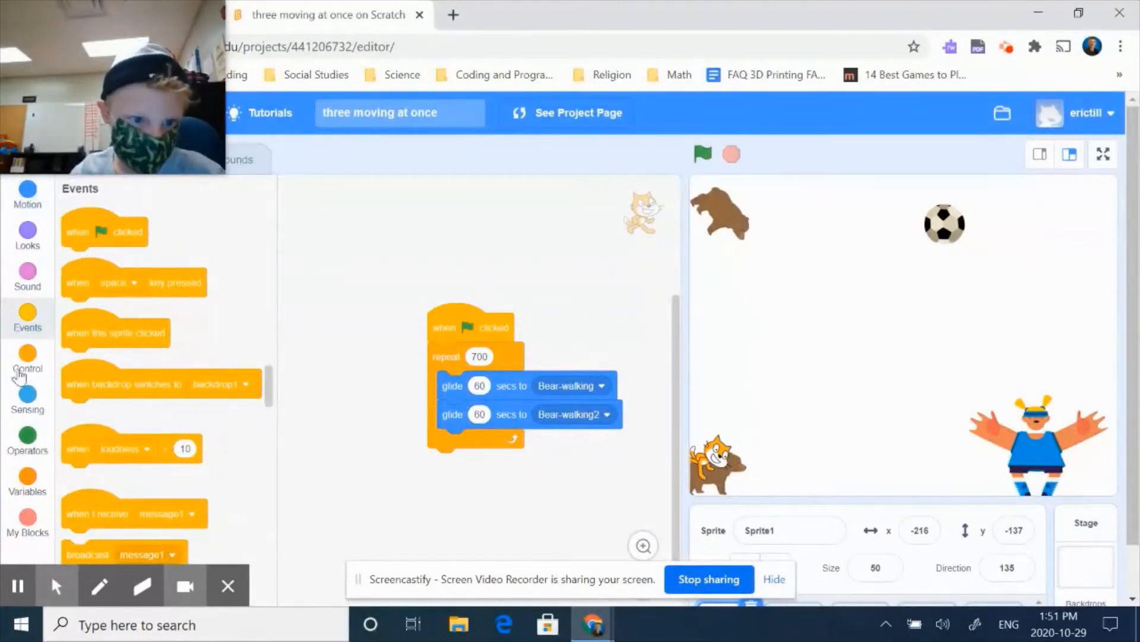
pyautogui.click(27, 356)
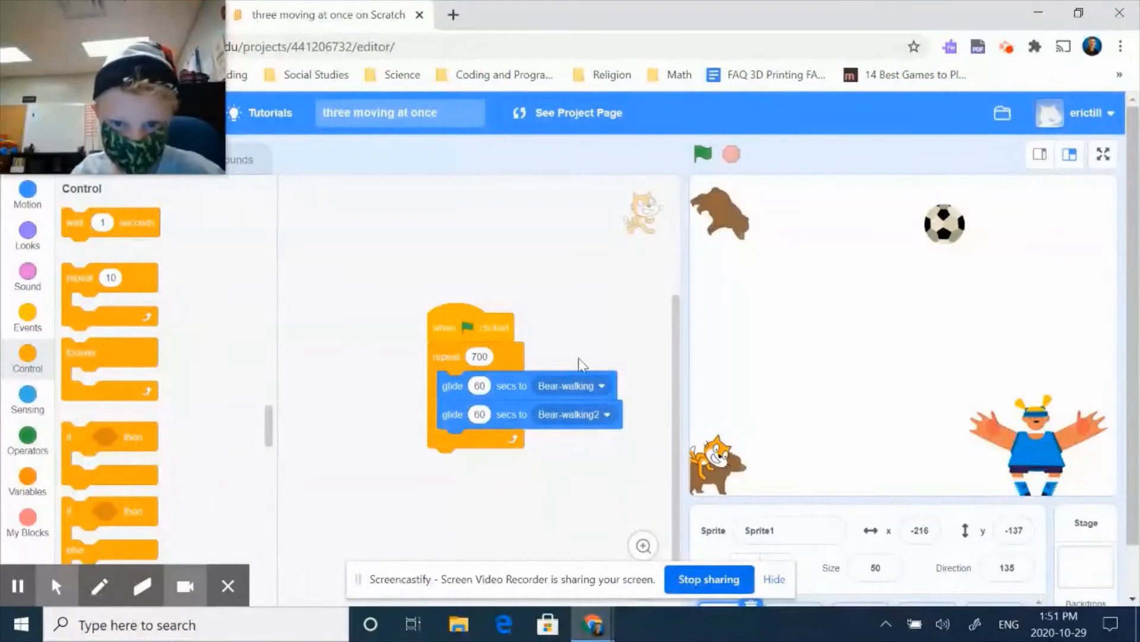
pyautogui.click(27, 203)
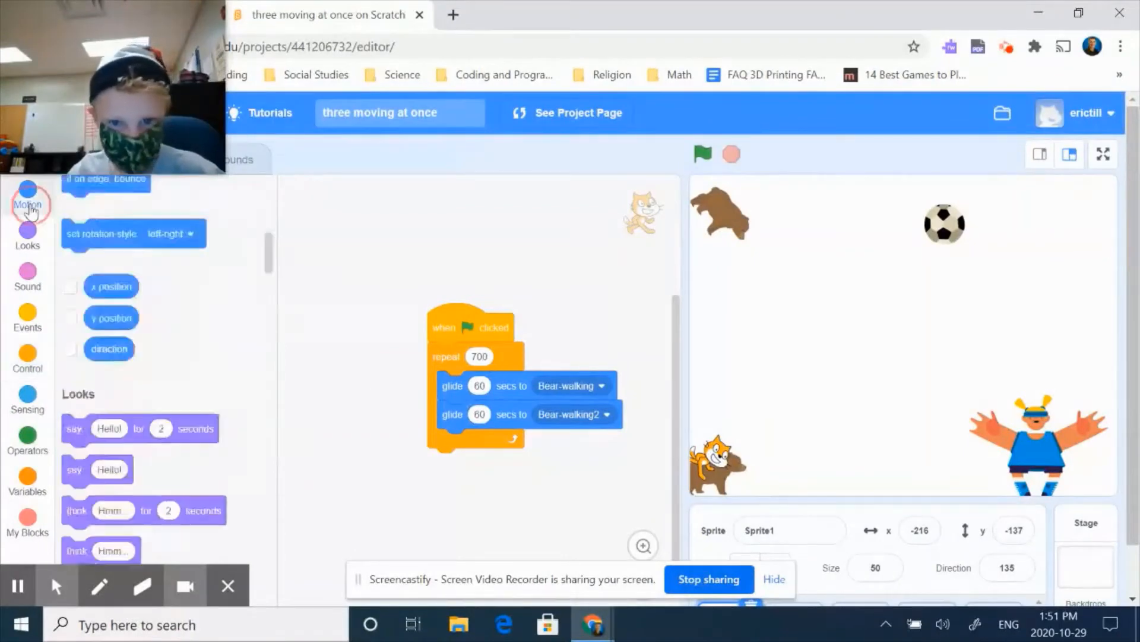
pyautogui.click(27, 204)
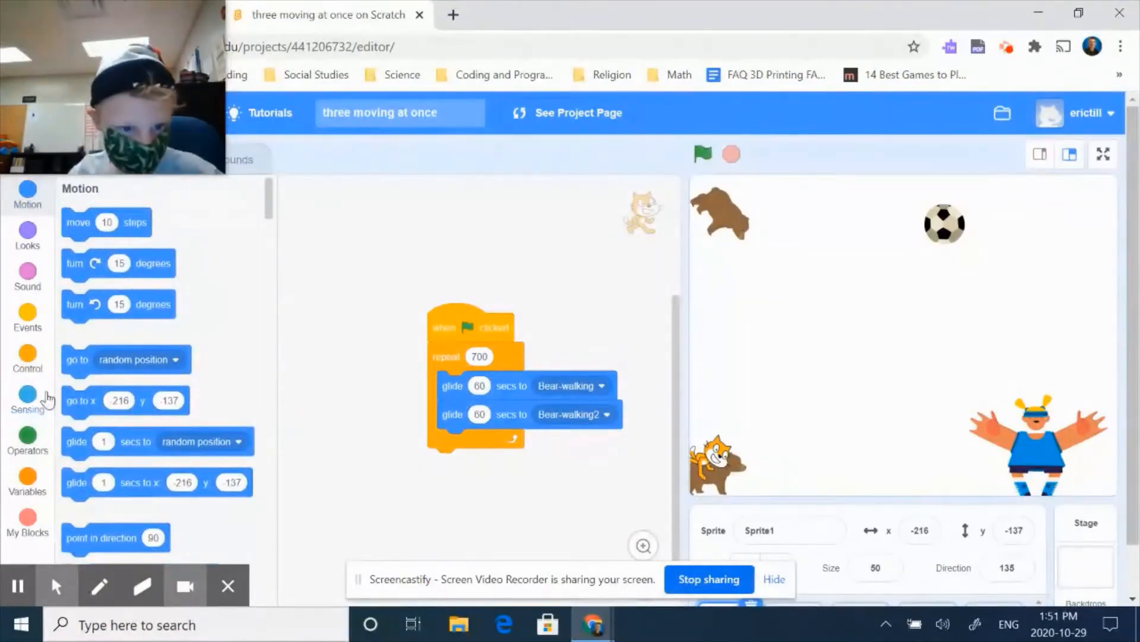
pyautogui.click(789, 530)
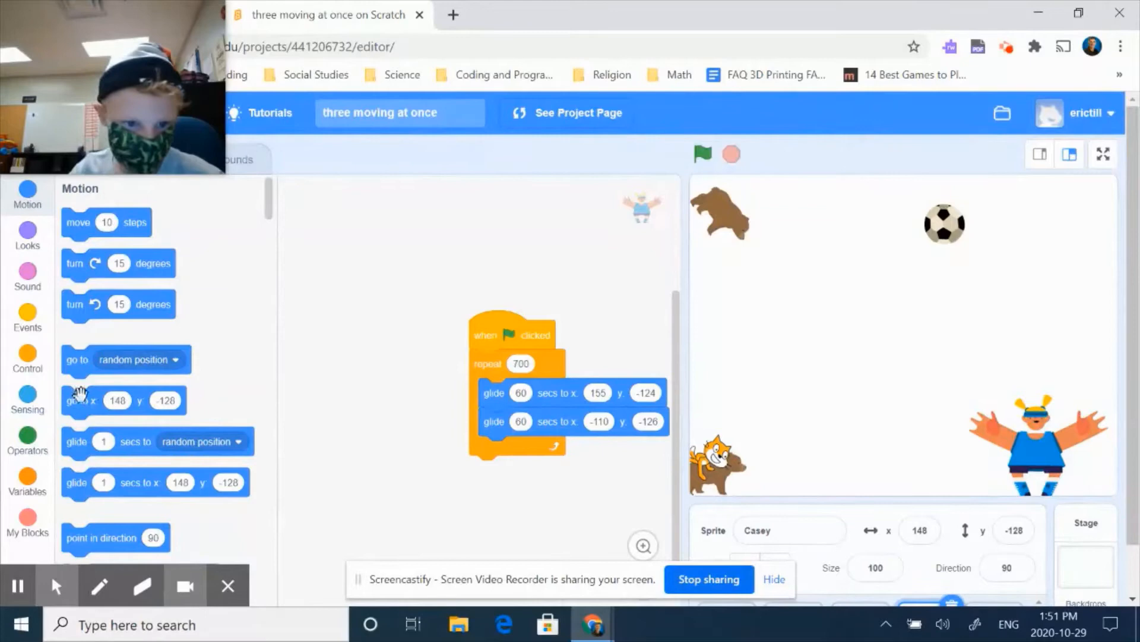
pyautogui.moveTo(983, 468)
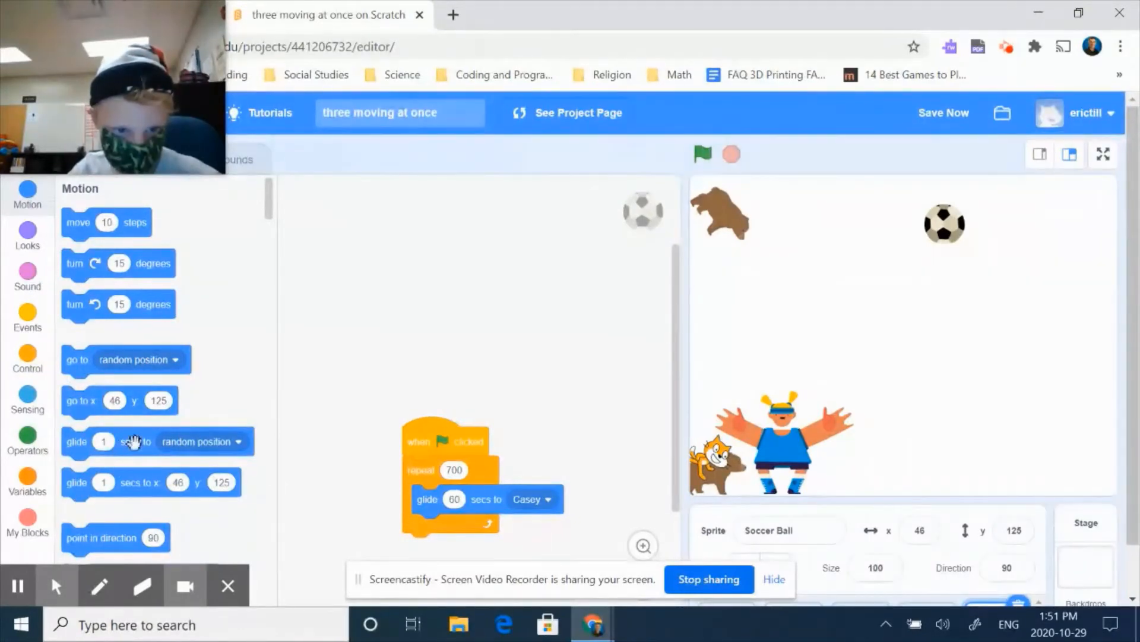
# - Run the project with the green flag so all three sprites start moving
pyautogui.click(702, 155)
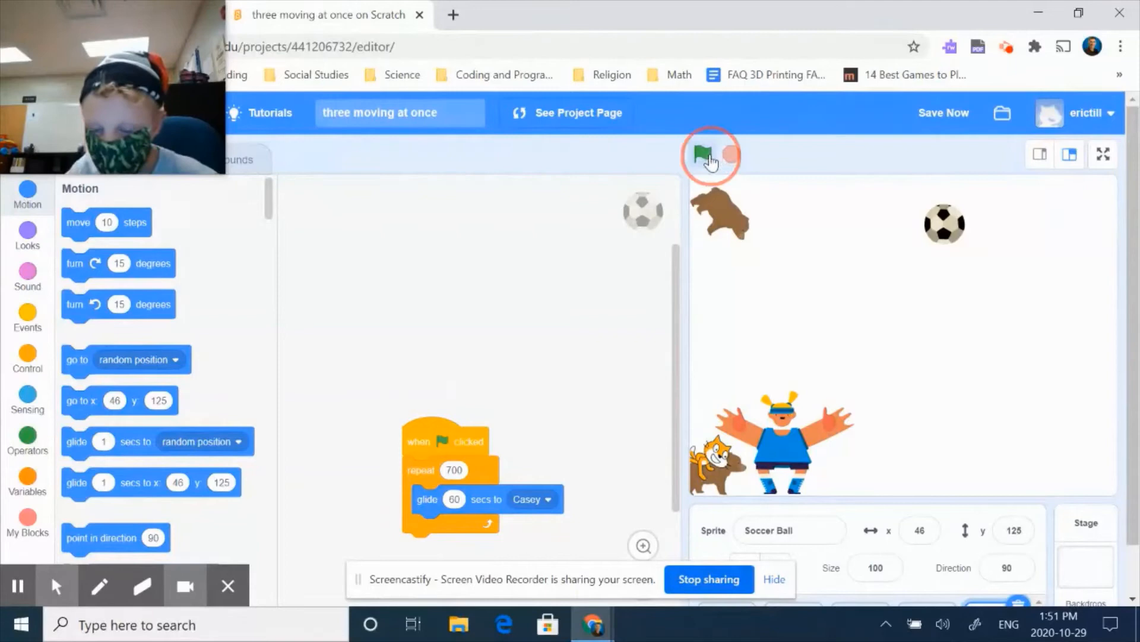
pyautogui.click(702, 153)
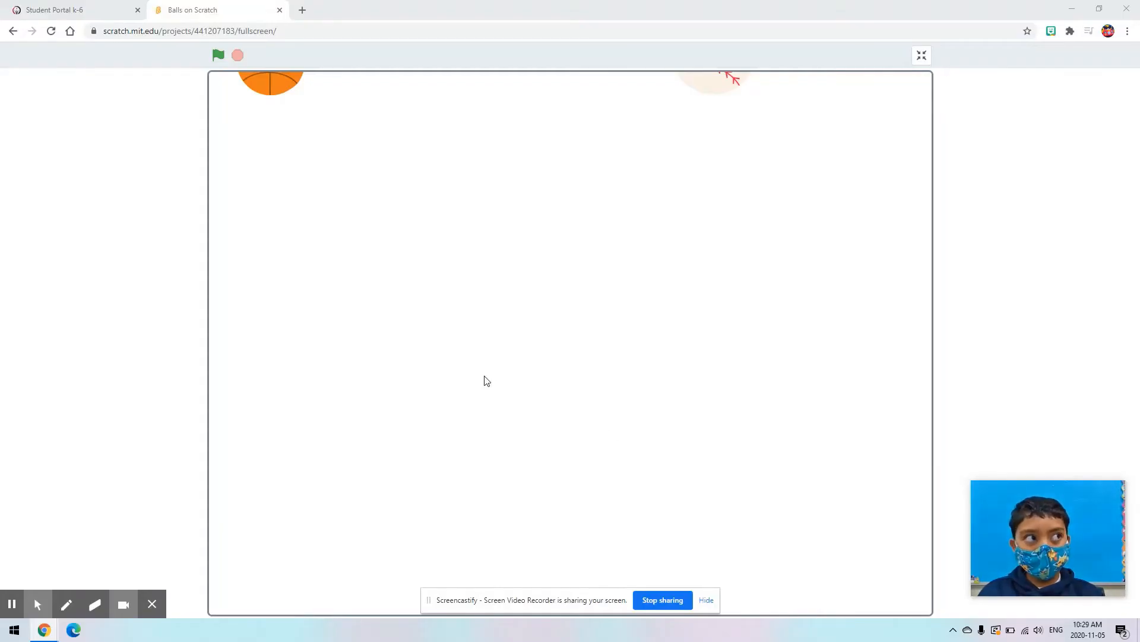
pyautogui.moveTo(246, 136)
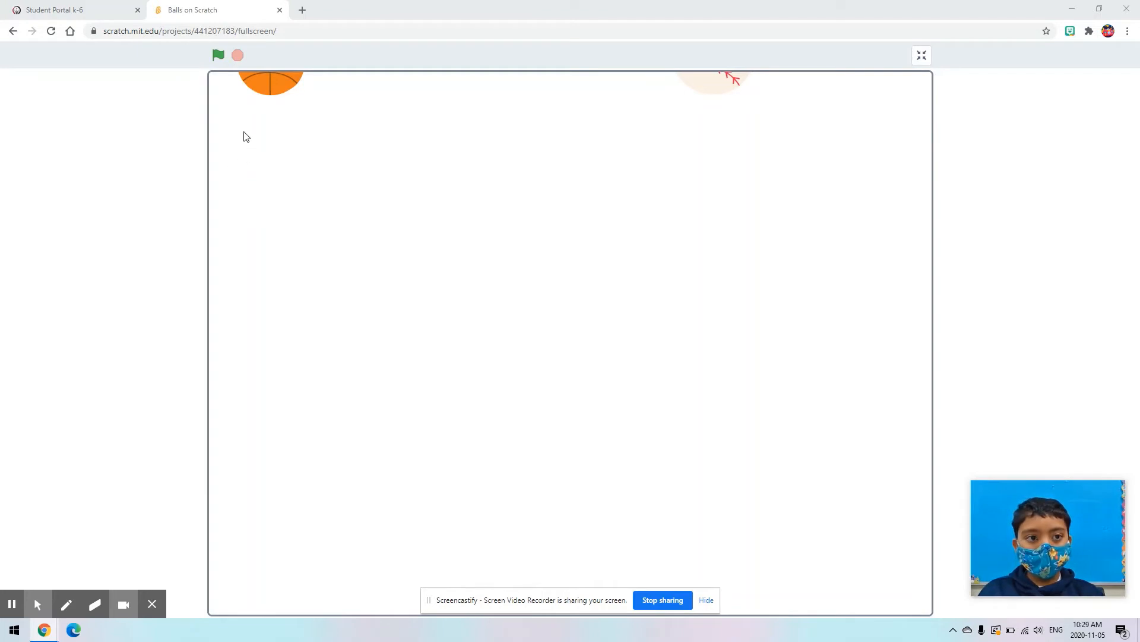
pyautogui.moveTo(219, 84)
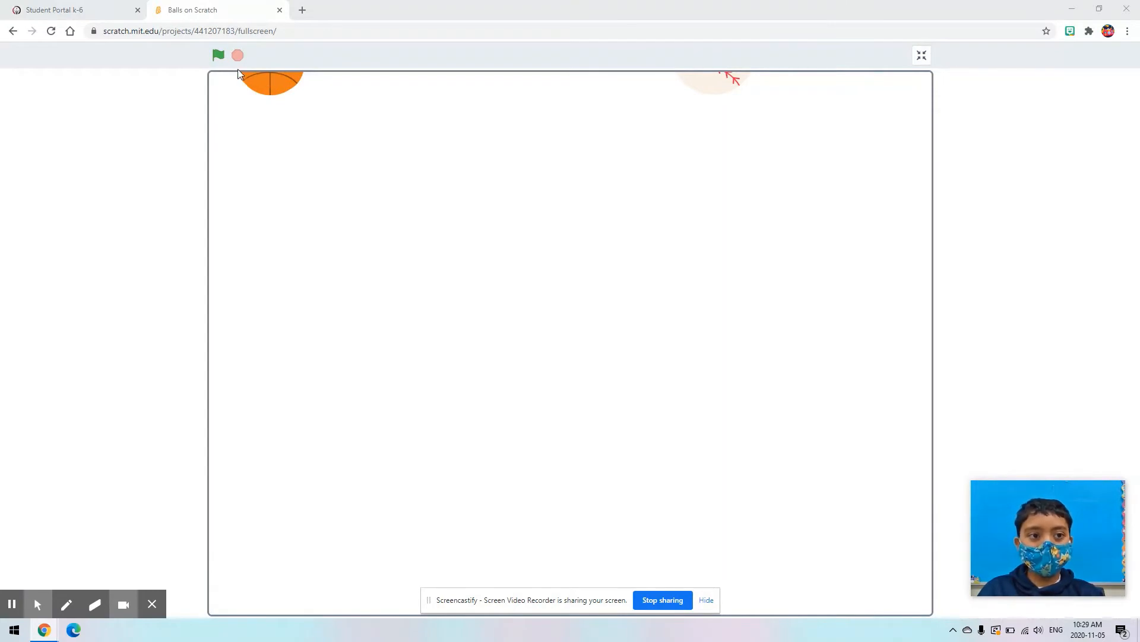
# - Run the Balls animation several times in full screen, then return to the editor
pyautogui.click(219, 56)
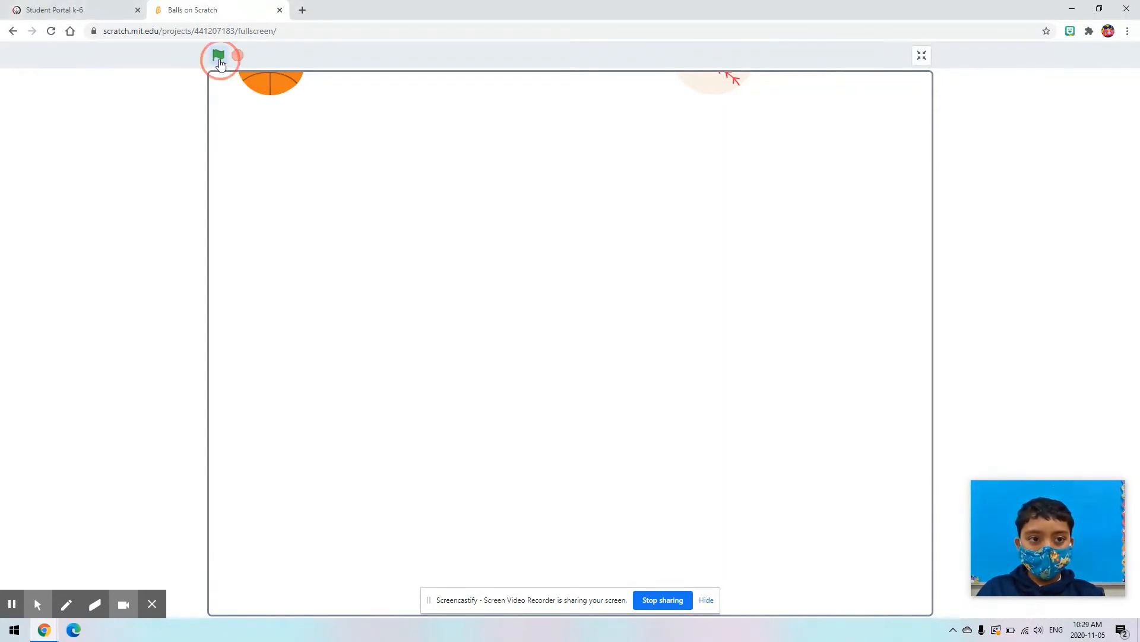
pyautogui.click(219, 57)
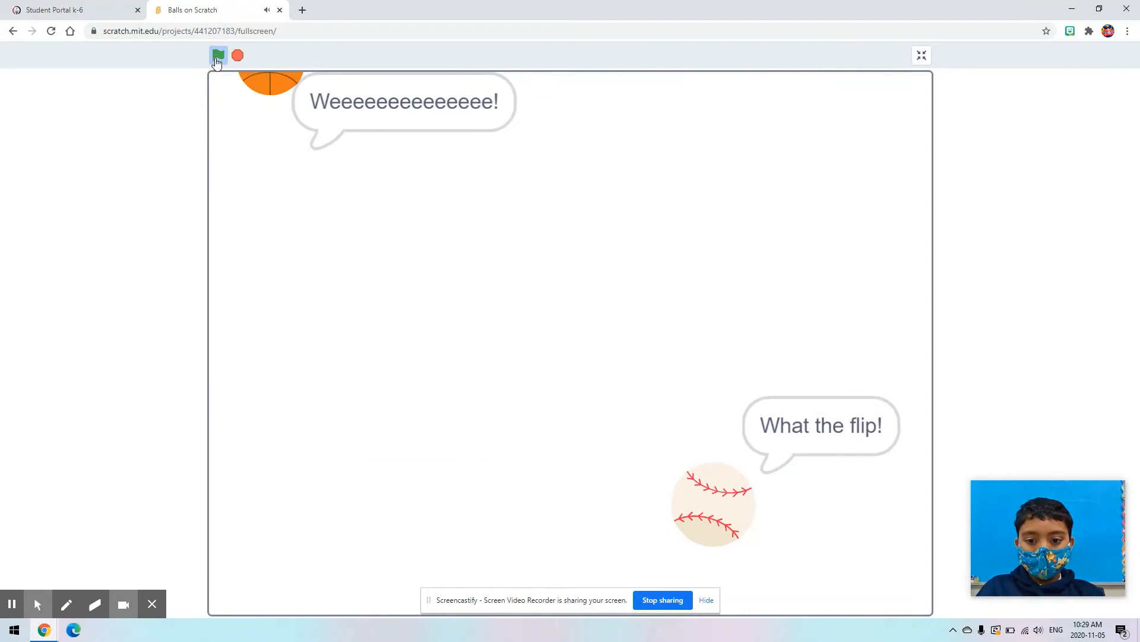
pyautogui.click(219, 56)
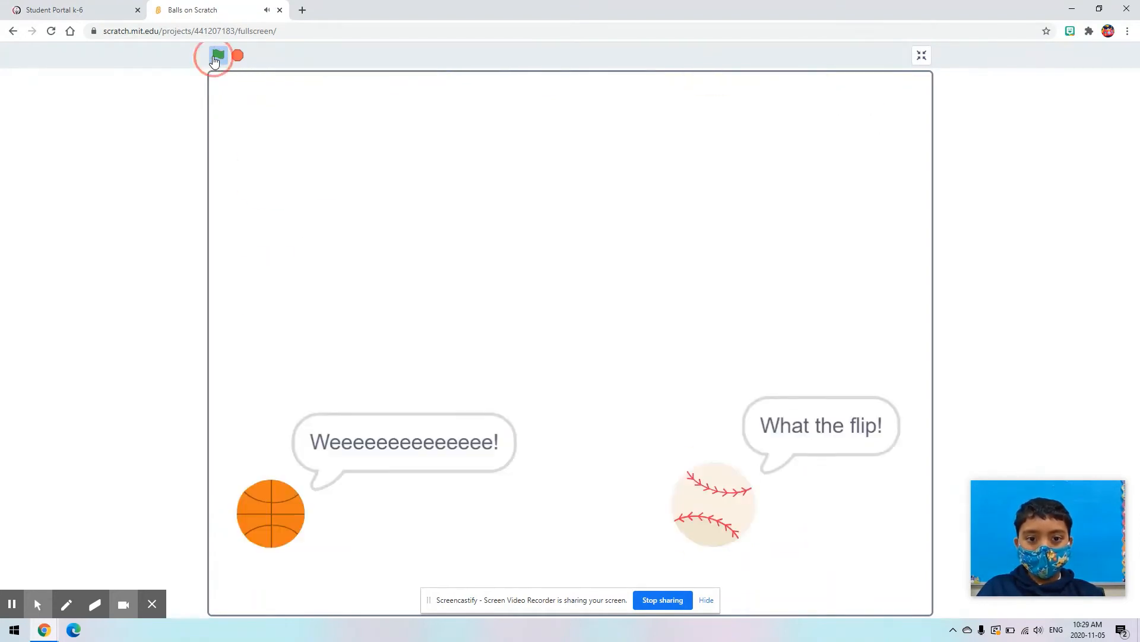
pyautogui.click(216, 56)
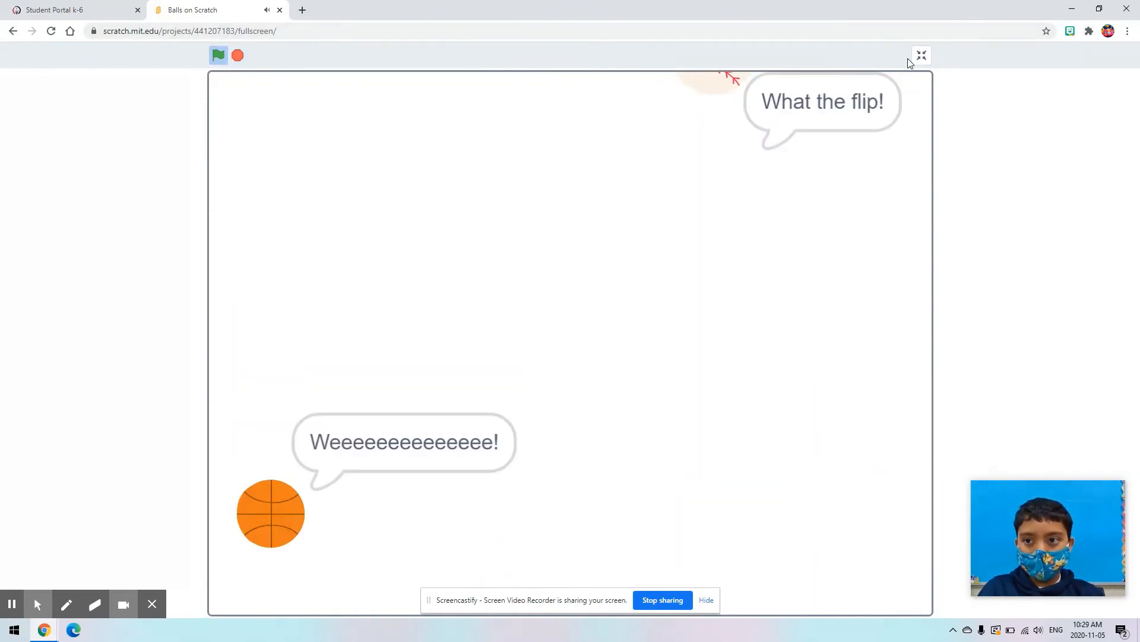
pyautogui.click(921, 56)
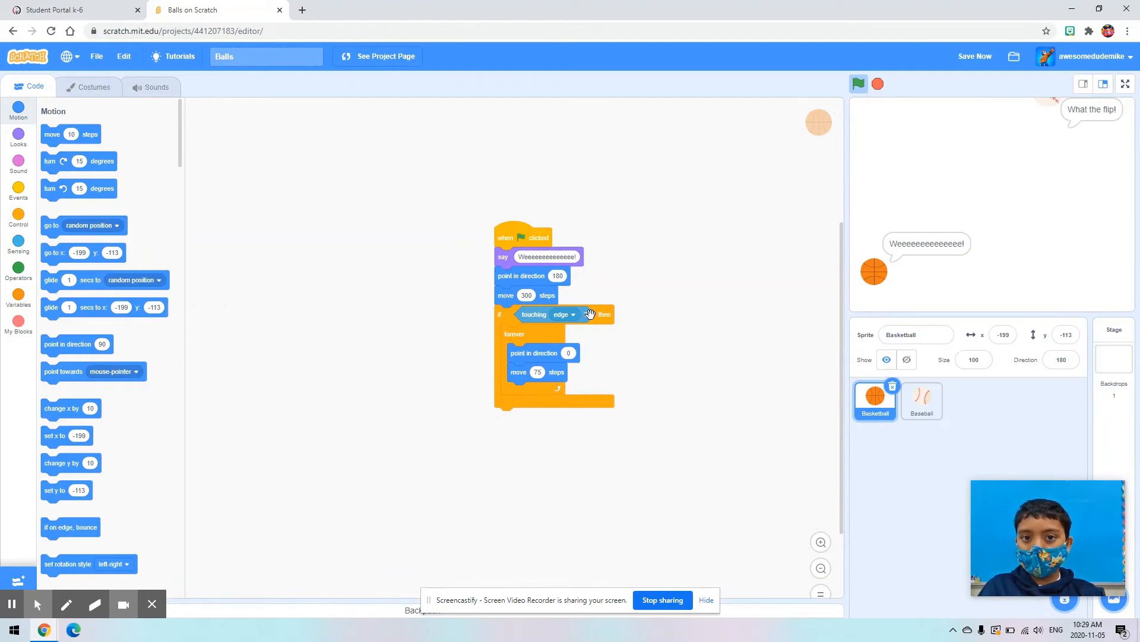
pyautogui.moveTo(500, 254)
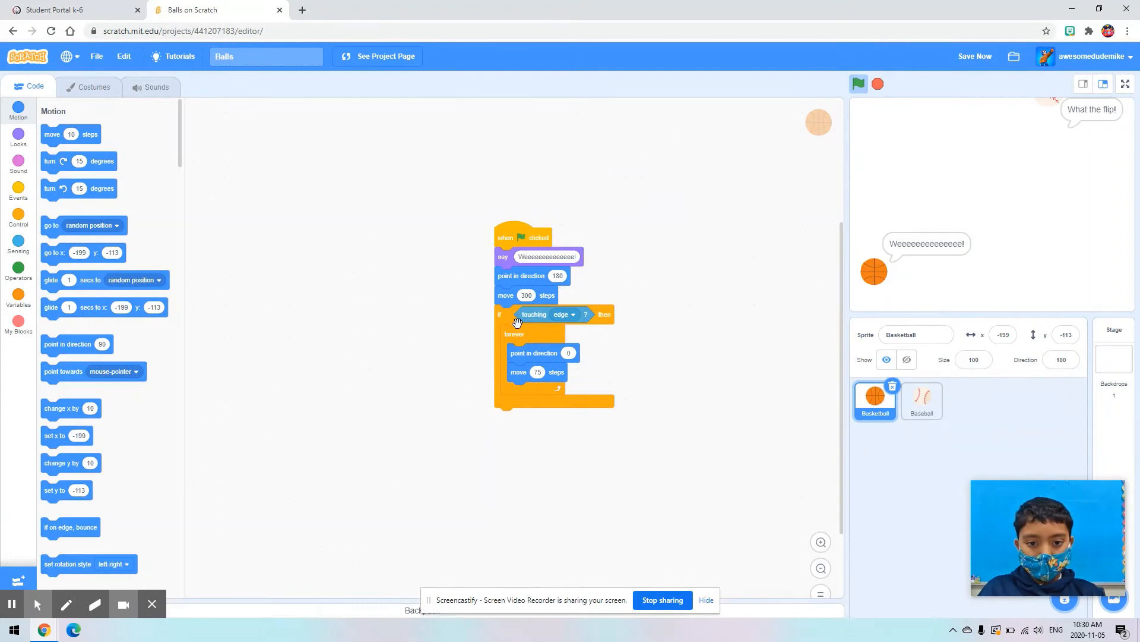
pyautogui.moveTo(701, 225)
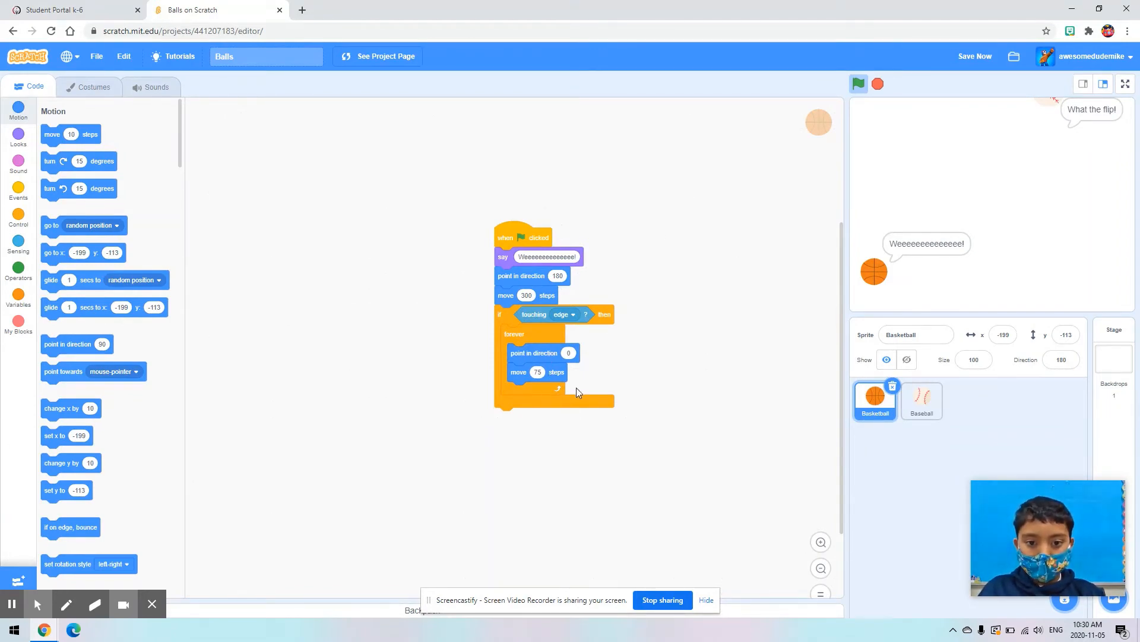
# - Select a ball sprite thumbnail while reviewing the Basketball script in the Code area
pyautogui.click(920, 401)
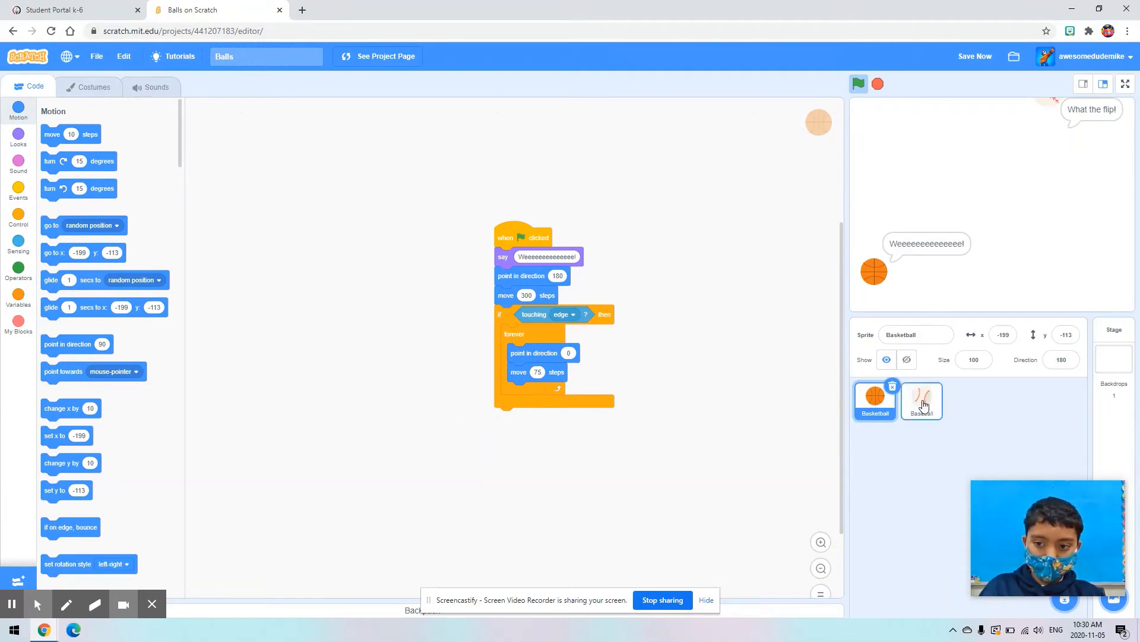
# - Show the Baseball sprite's script, reposition it, and detach the play-sound pop block from it
pyautogui.click(921, 401)
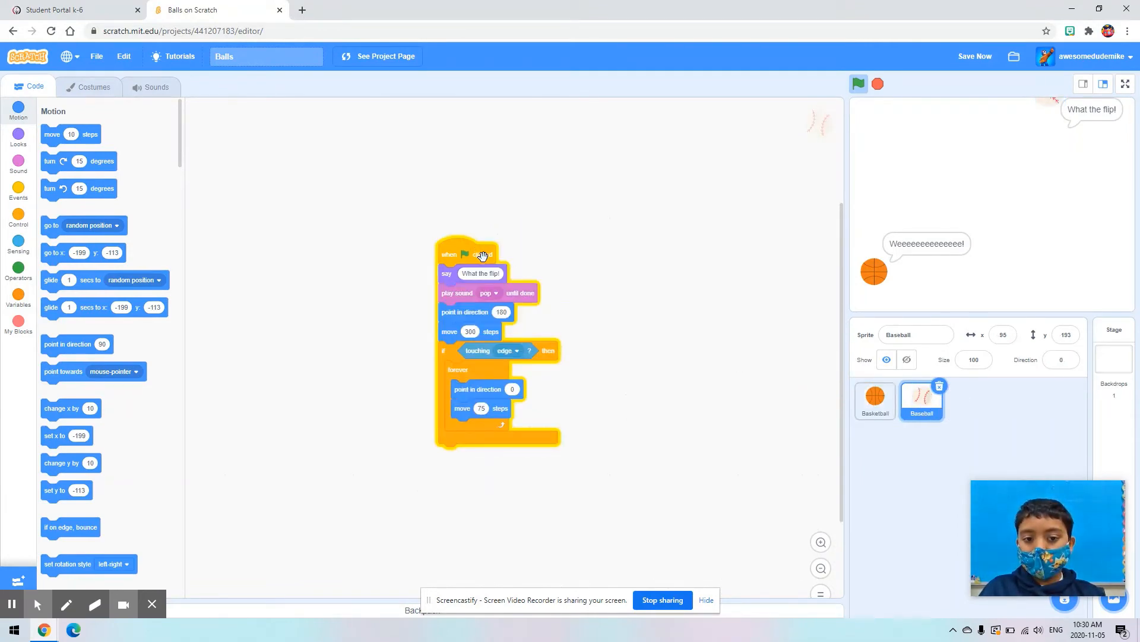
pyautogui.moveTo(484, 254); pyautogui.dragTo(560, 260)
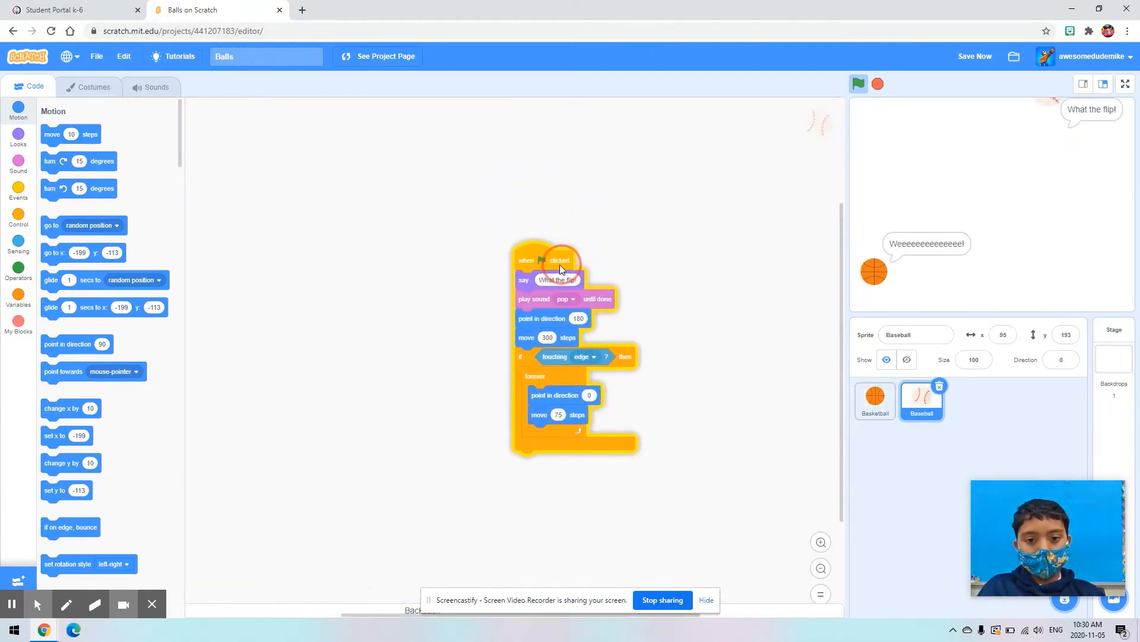
pyautogui.moveTo(549, 260); pyautogui.dragTo(531, 247)
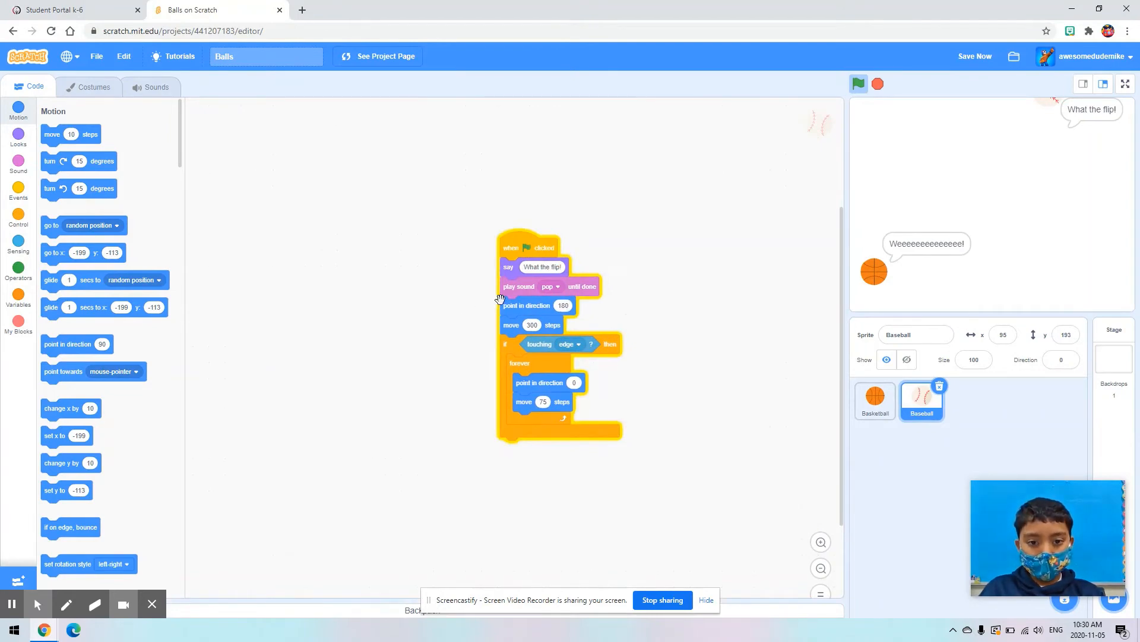
pyautogui.moveTo(525, 305); pyautogui.dragTo(532, 346)
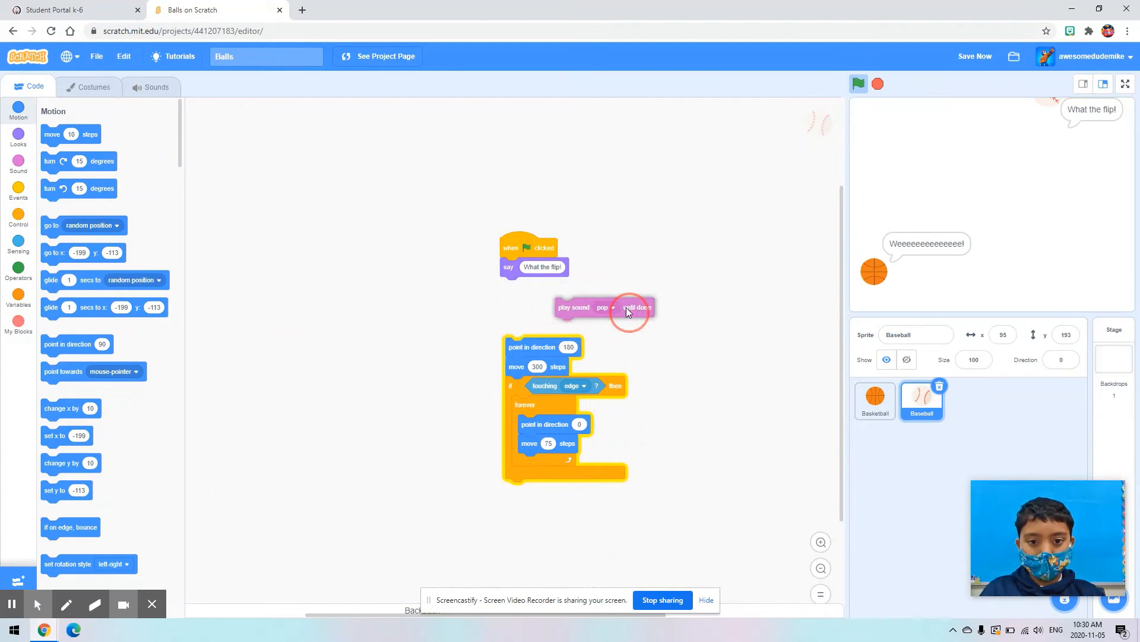
pyautogui.moveTo(629, 306); pyautogui.dragTo(549, 287)
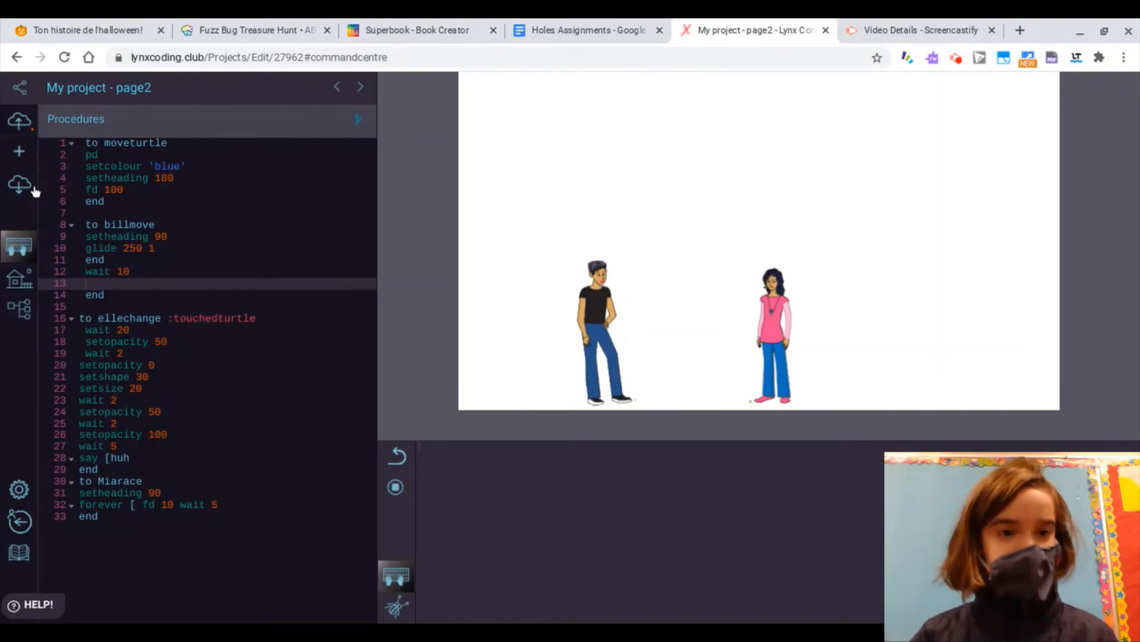
pyautogui.moveTo(469, 261)
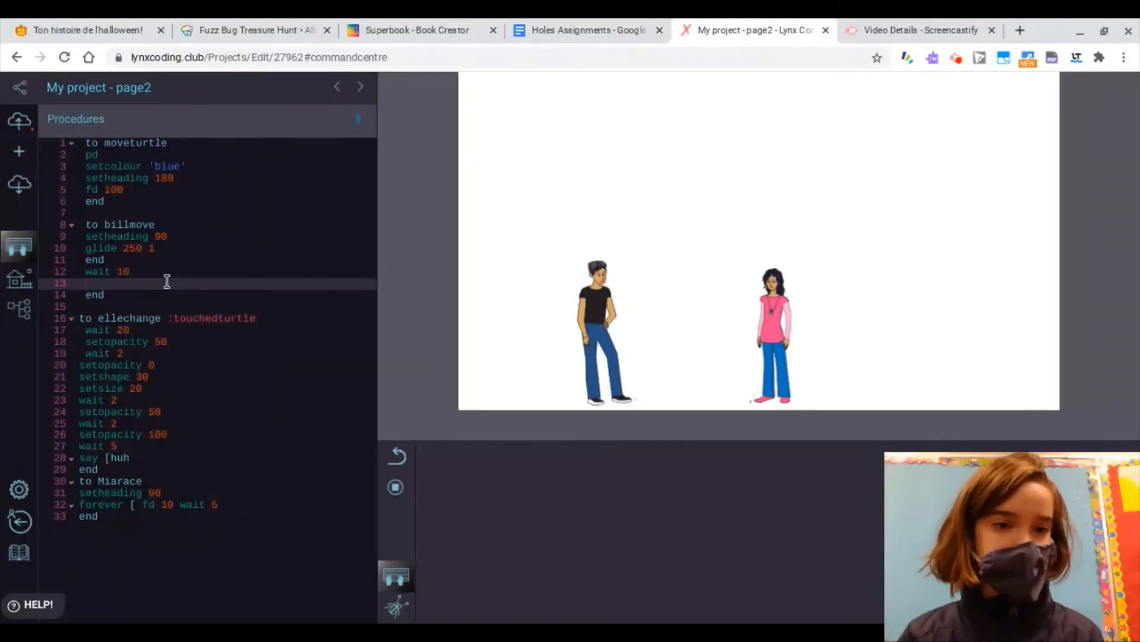
pyautogui.moveTo(549, 290)
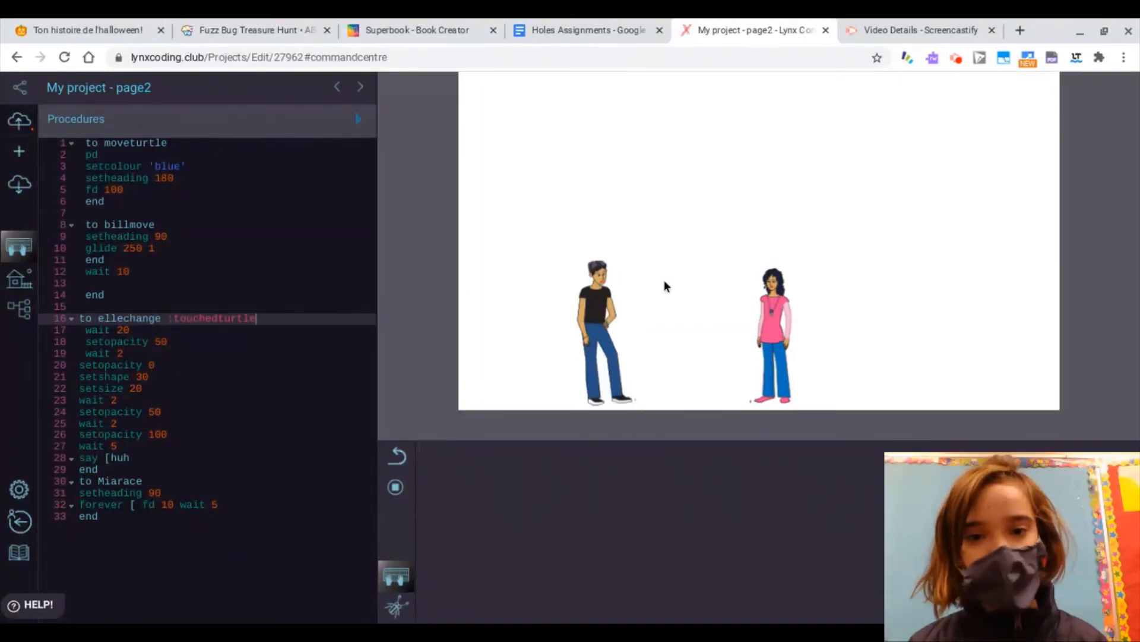
pyautogui.moveTo(667, 346)
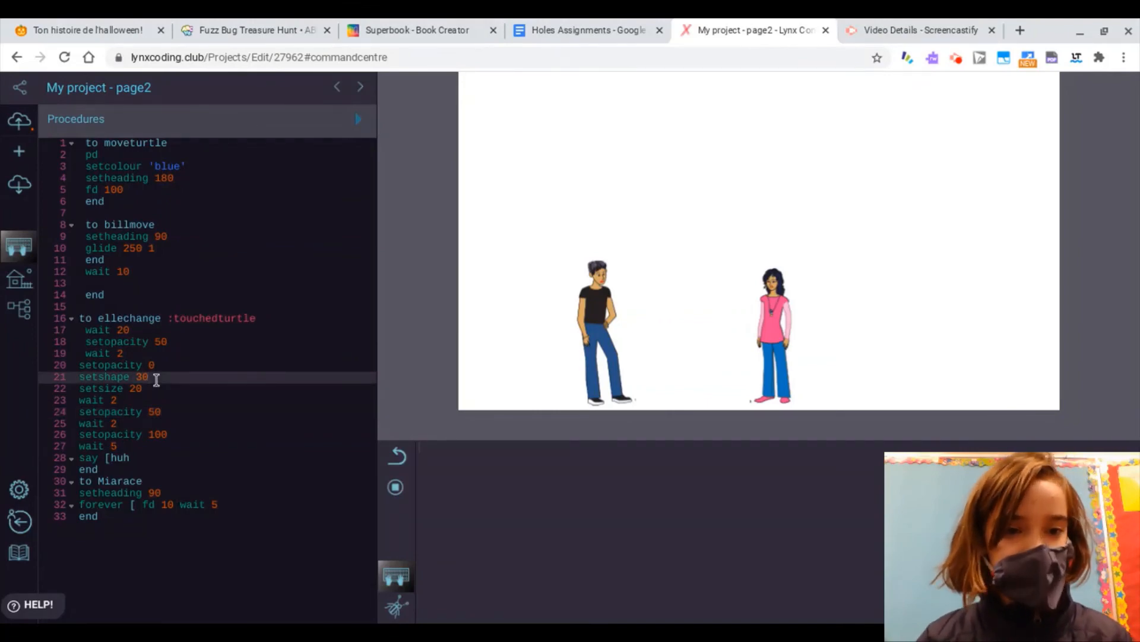
pyautogui.doubleClick(110, 377)
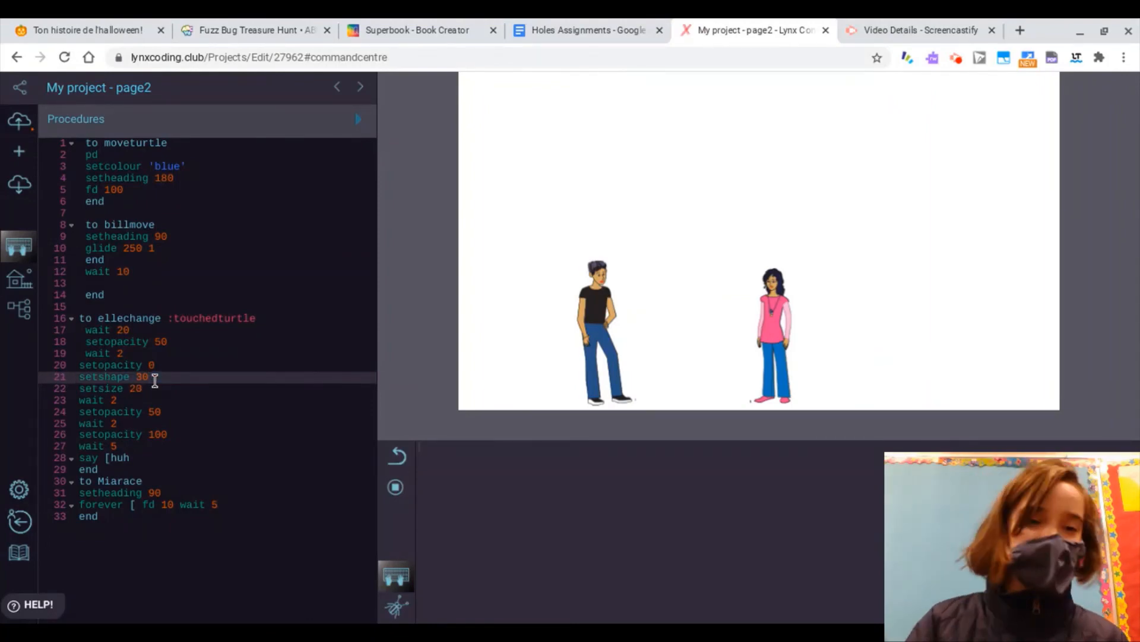
pyautogui.moveTo(251, 449)
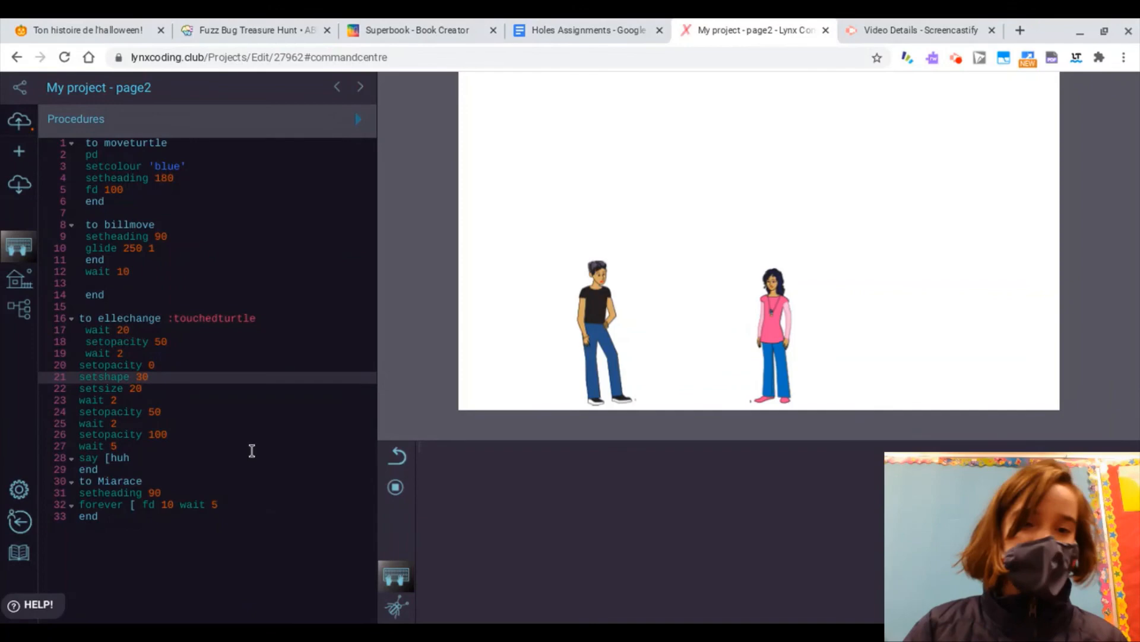
pyautogui.moveTo(997, 310)
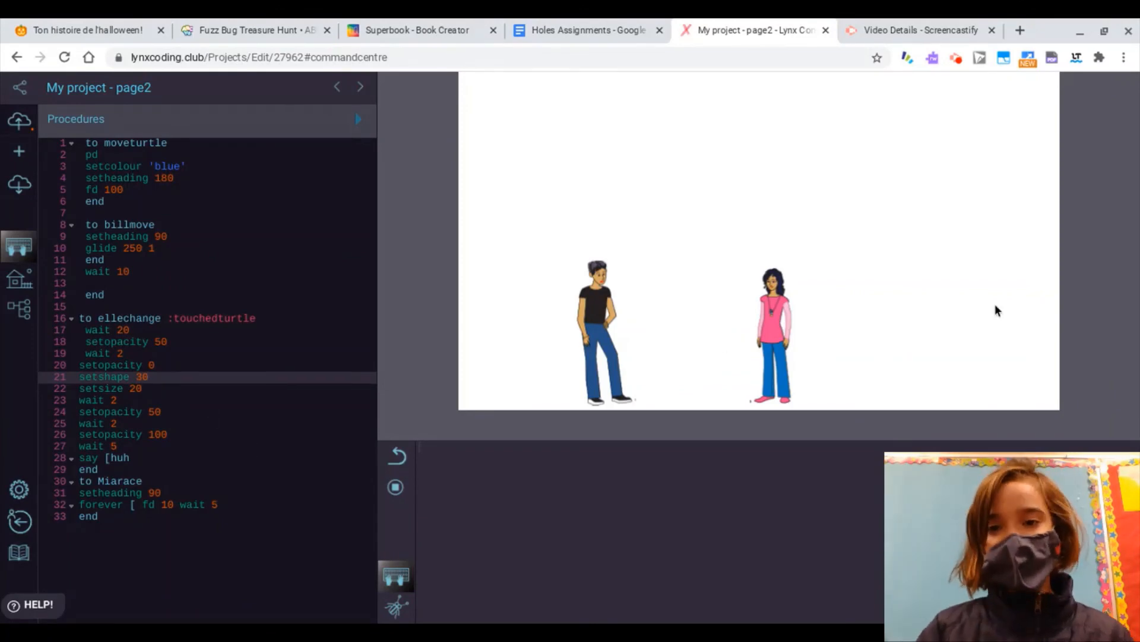